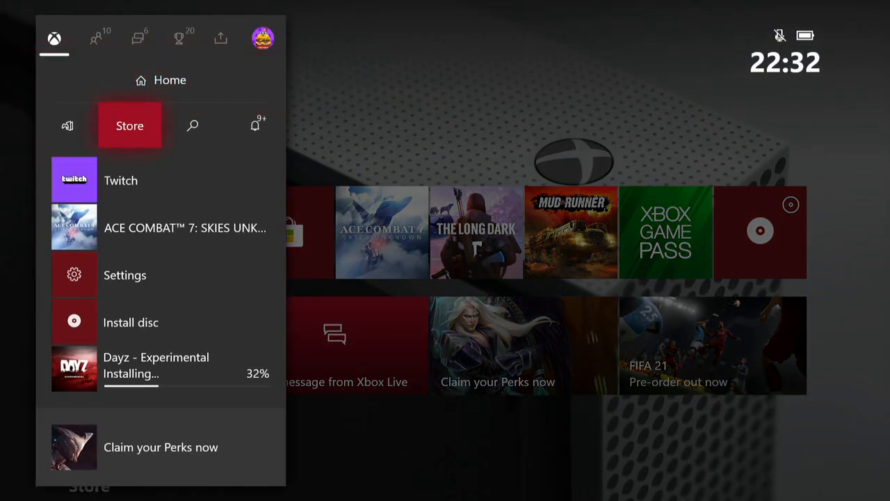
Step: Search the Microsoft Store for 'twi' and open the Twitch app's product page
{"action": "left_click", "coordinate": [129, 125]}
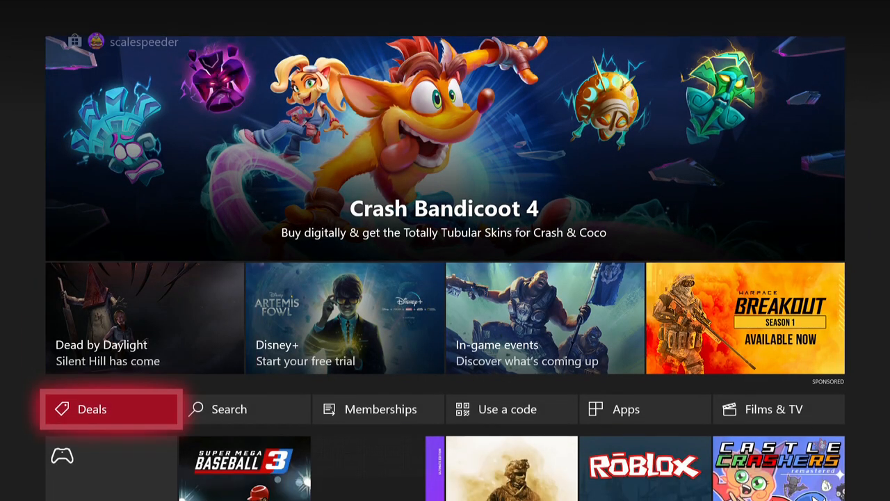
{"action": "left_click", "coordinate": [228, 409]}
{"action": "type", "text": "twi"}
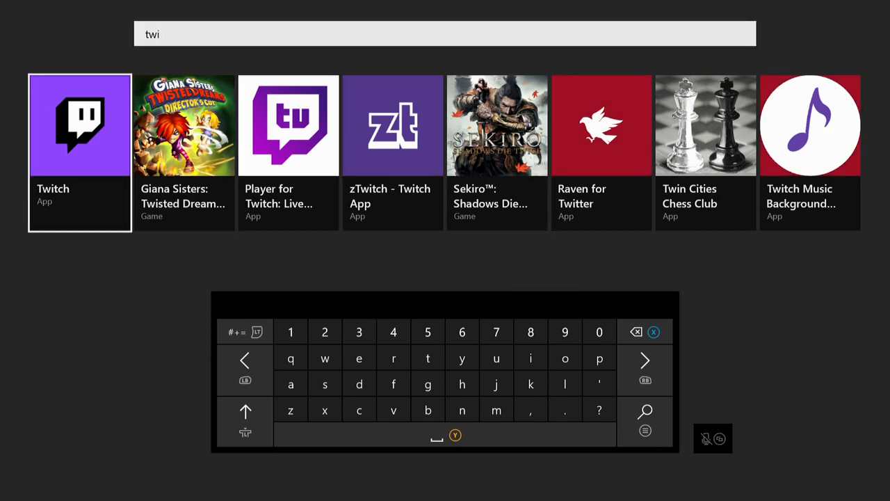
{"action": "left_click", "coordinate": [80, 125]}
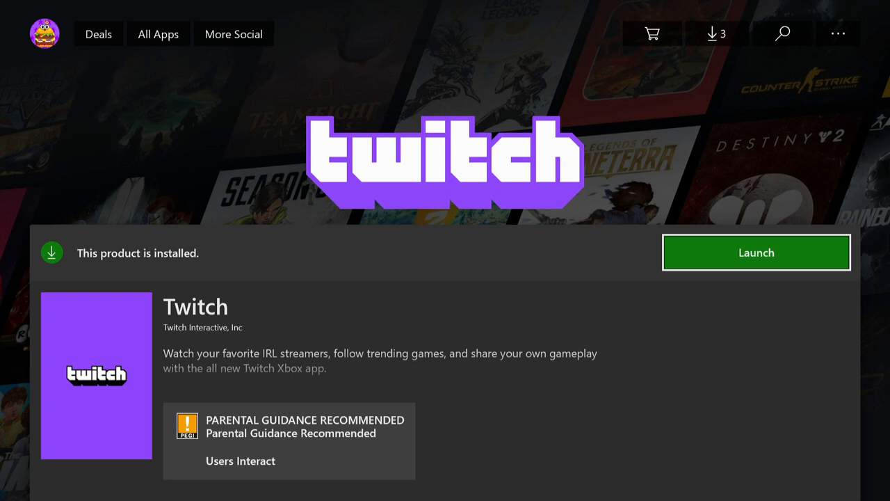
Step: Launch Twitch from the store page and browse the live games directory by viewer count
{"action": "left_click", "coordinate": [756, 251]}
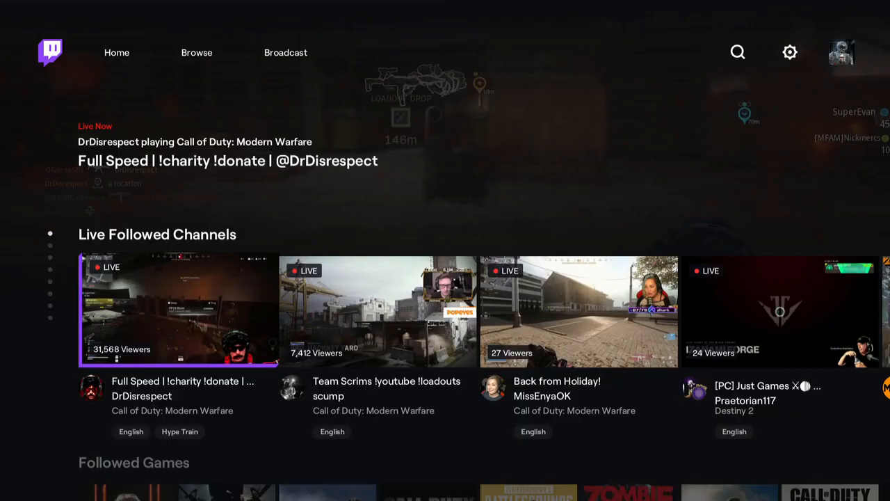
{"action": "scroll", "scroll_direction": "right", "scroll_amount": 3}
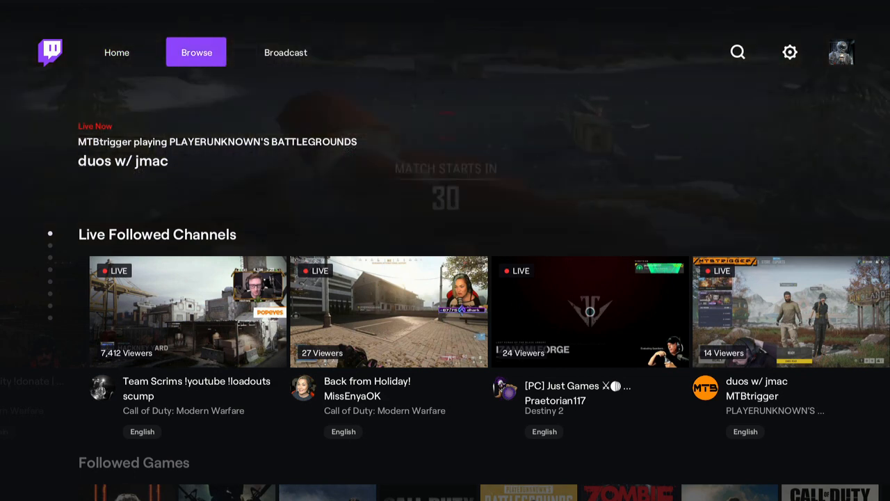
{"action": "left_click", "coordinate": [196, 52]}
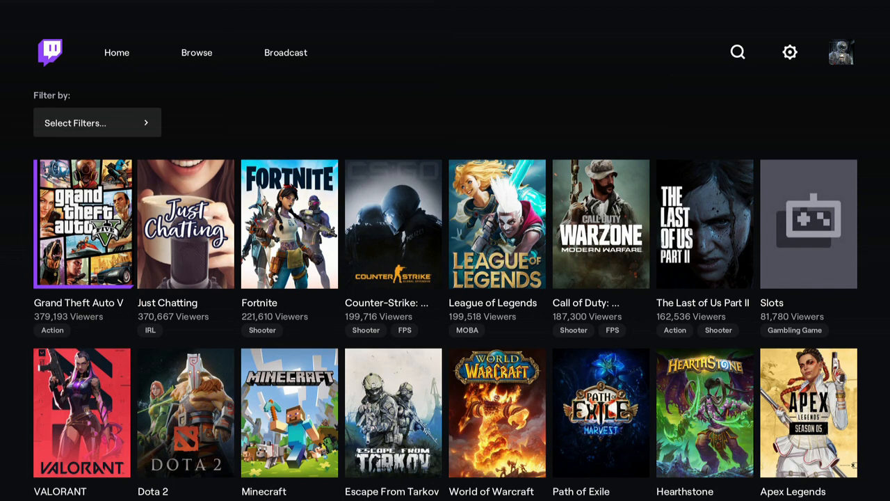
{"action": "left_click", "coordinate": [97, 122]}
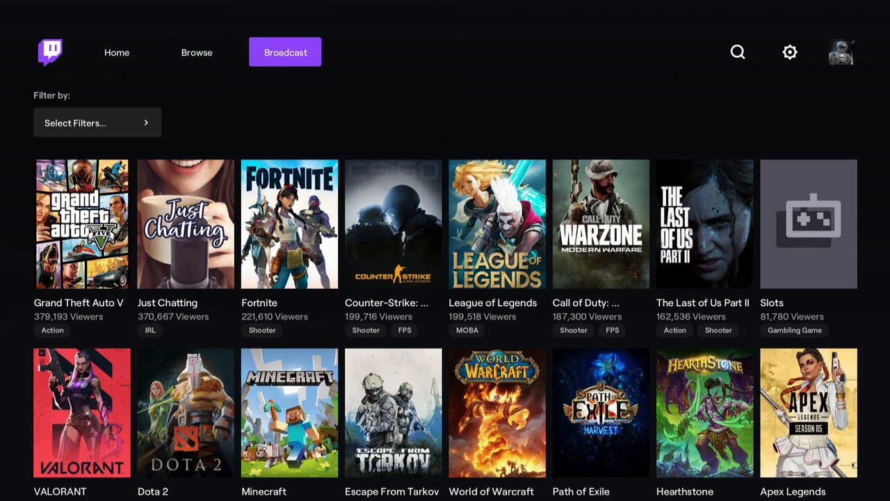
Step: Review the Broadcast setup (title, audio 100, bitrate 6500 automatic, 1080p), then switch to Ace Combat 7
{"action": "left_click", "coordinate": [117, 53]}
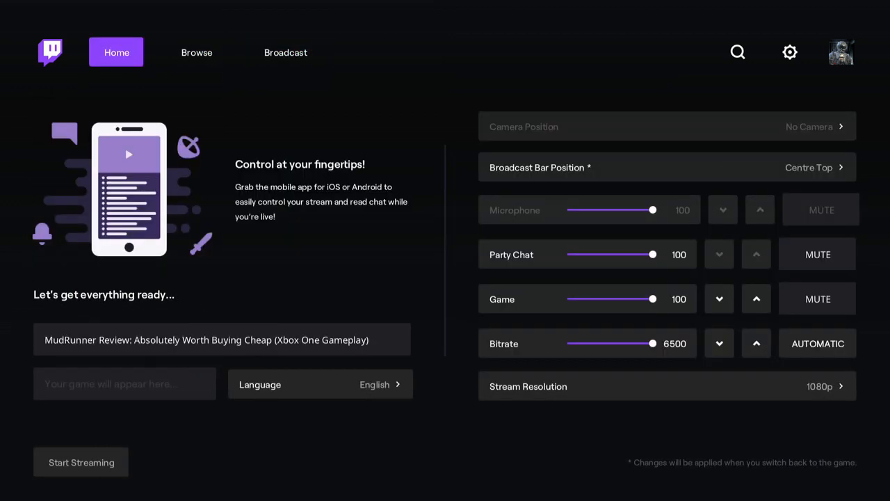
{"action": "left_click", "coordinate": [196, 53]}
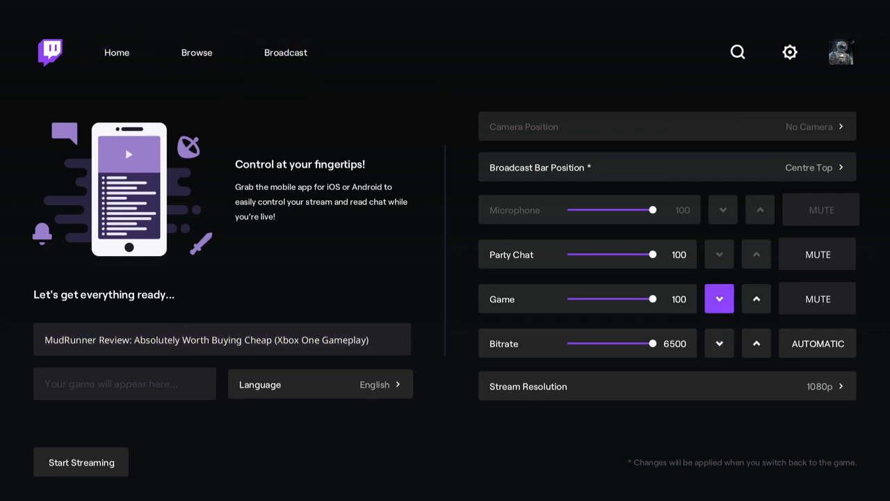
{"action": "left_click", "coordinate": [719, 342]}
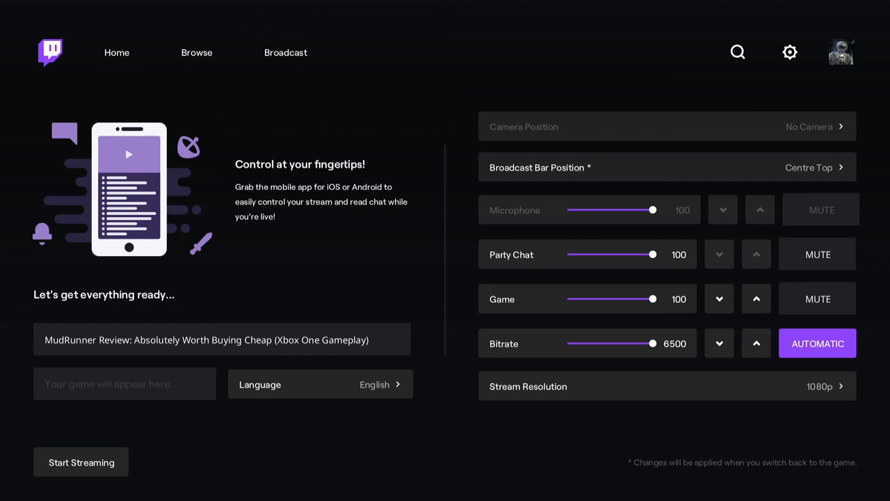
{"action": "mouse_move", "coordinate": [667, 386]}
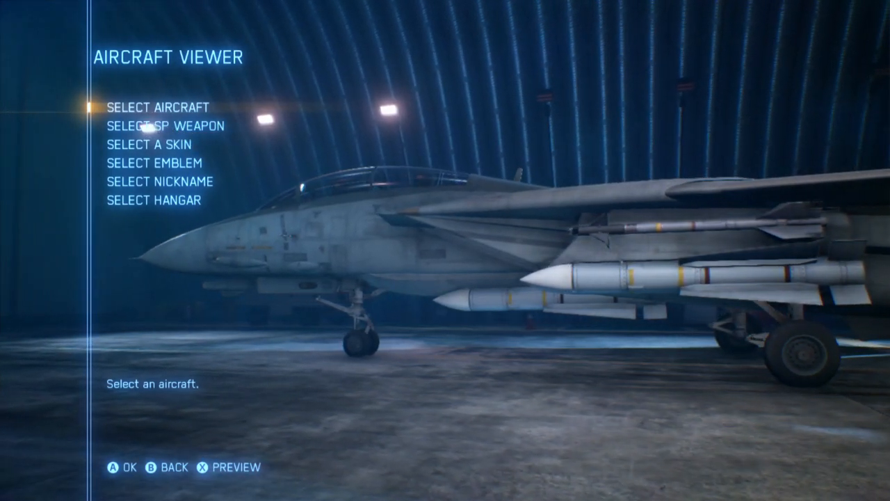
Step: Return from Ace Combat 7 to Twitch's Broadcast page via the Xbox guide
{"action": "key", "text": "Xbox"}
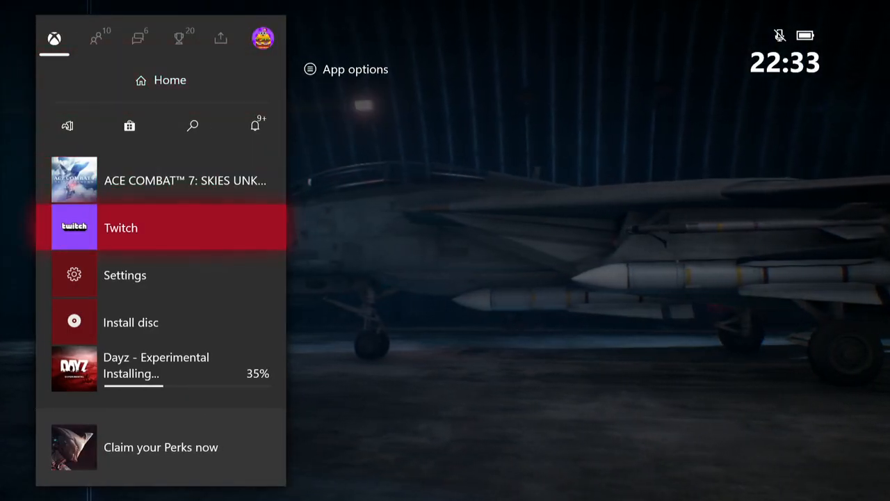
{"action": "left_click", "coordinate": [120, 229]}
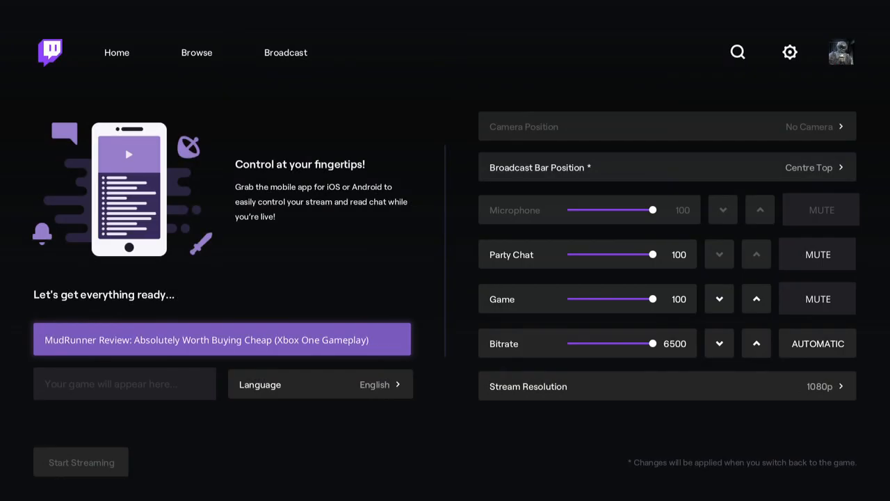